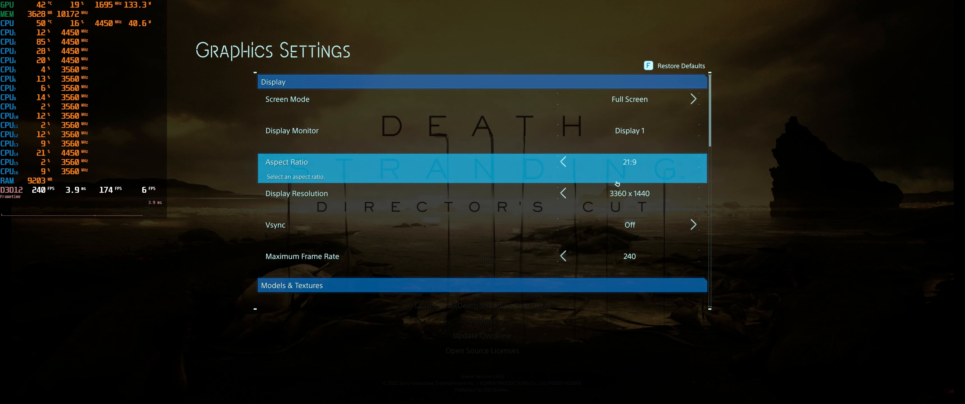
# Run Sam past the street barriers and up the wide bridge ramp out of the city.
pyautogui.scroll(-3)
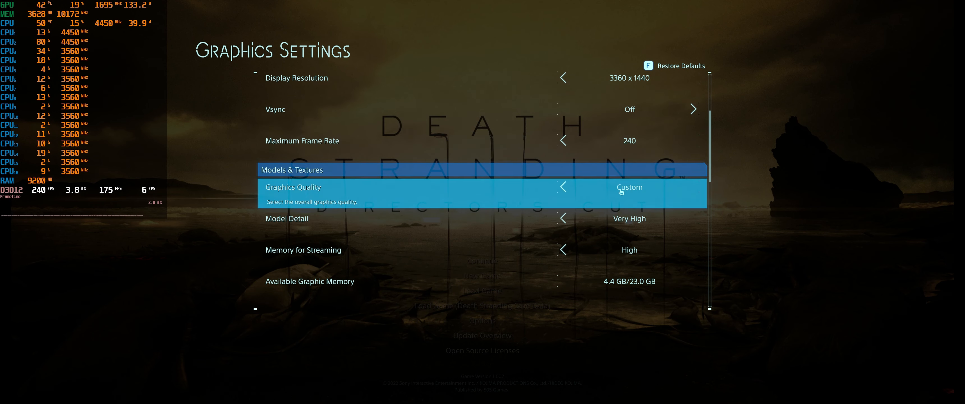
pyautogui.scroll(-3)
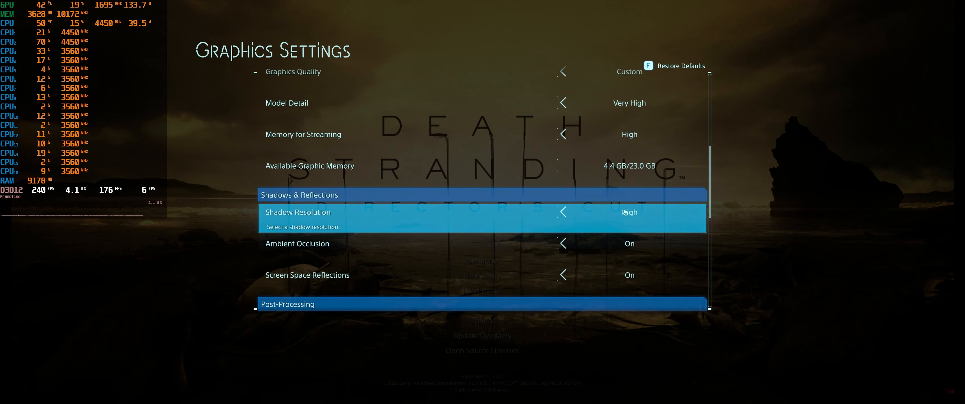
pyautogui.scroll(-3)
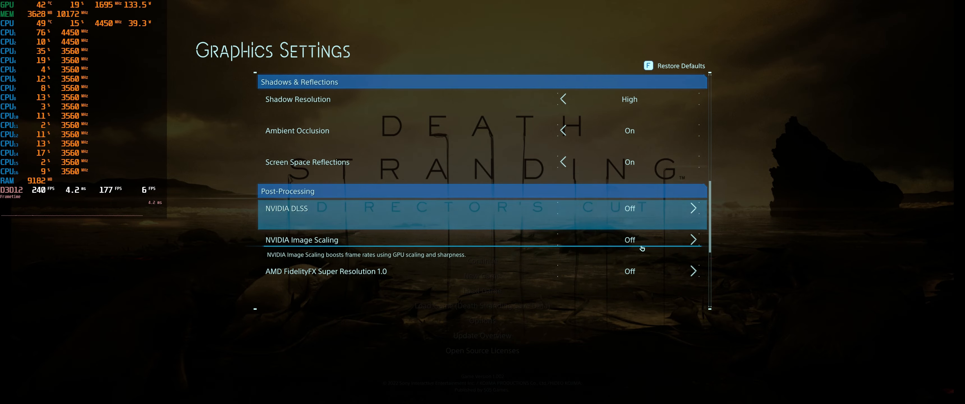
pyautogui.scroll(-3)
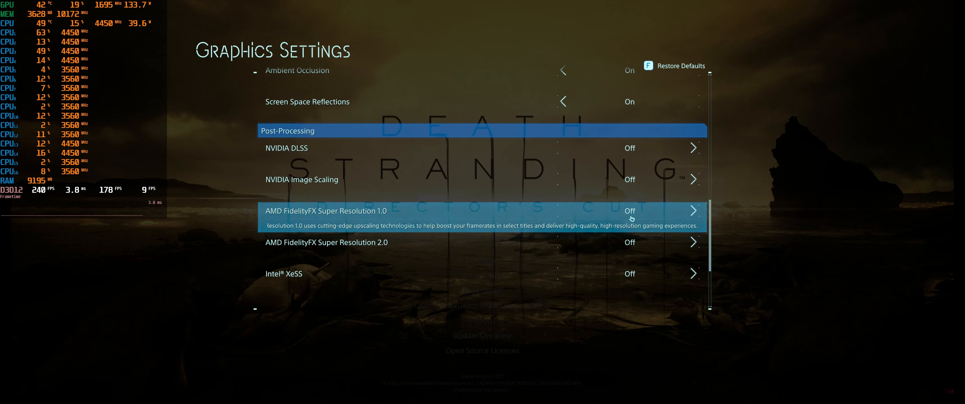
pyautogui.scroll(-3)
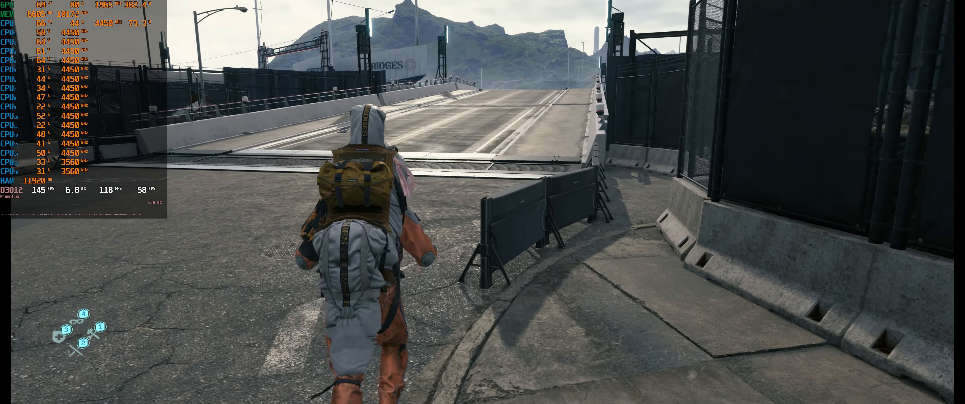
pyautogui.press('w')
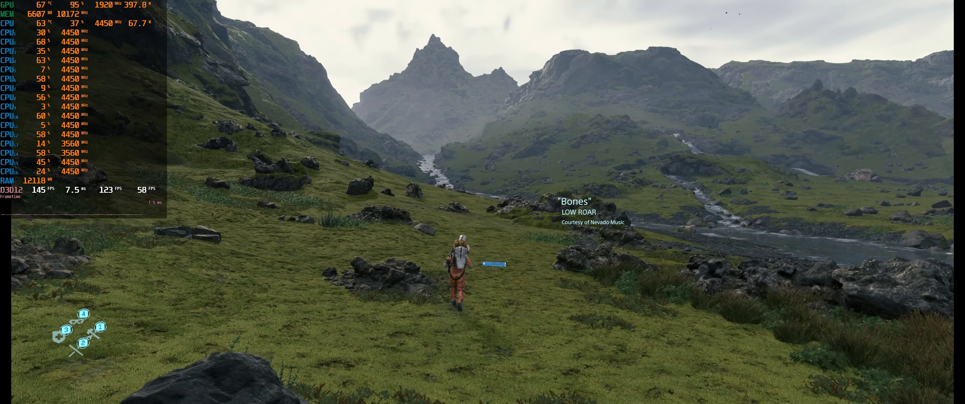
# Walk Sam forward over the grassy slope along the river toward the mountains.
pyautogui.press('w')
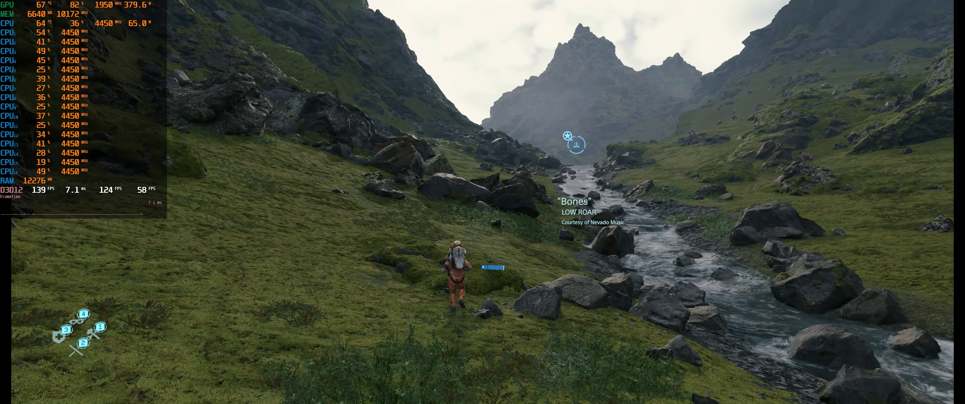
pyautogui.moveTo(482, 202)
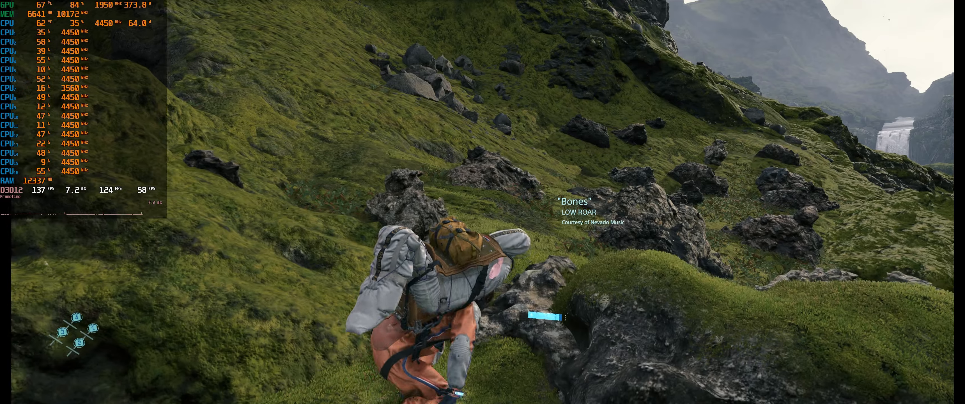
# Climb Sam up the steep mossy slope between the boulders.
pyautogui.press('w')
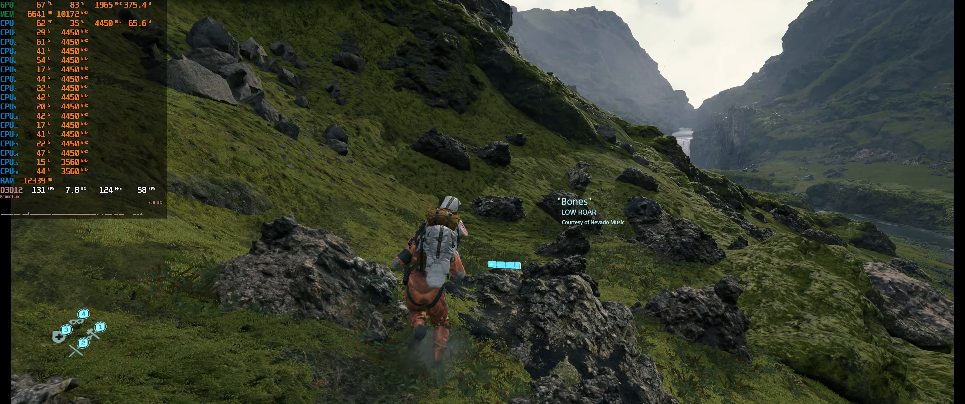